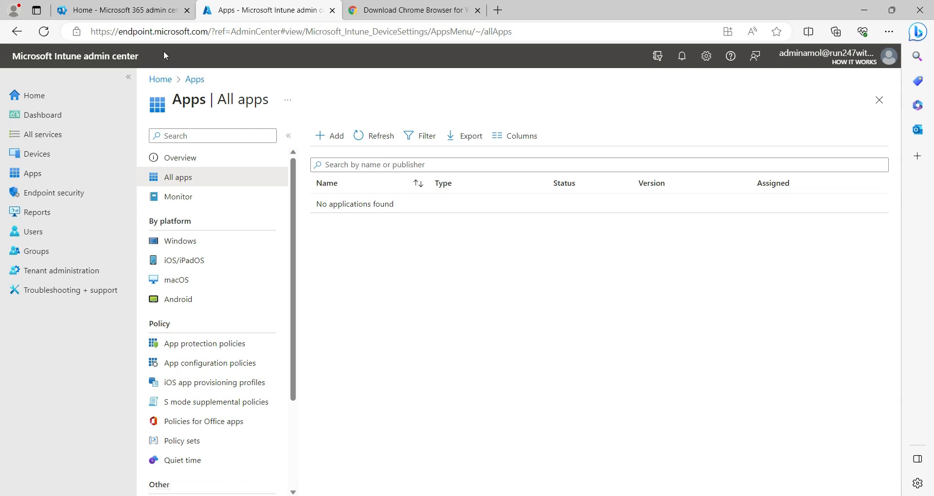
mouse_move(369, 198)
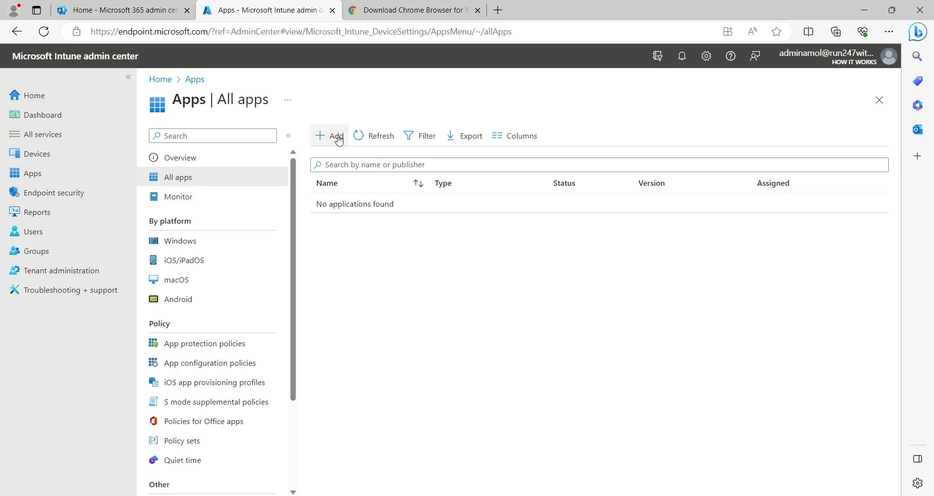
Start adding a new app and choose Line-of-business app as its type.
left_click(330, 136)
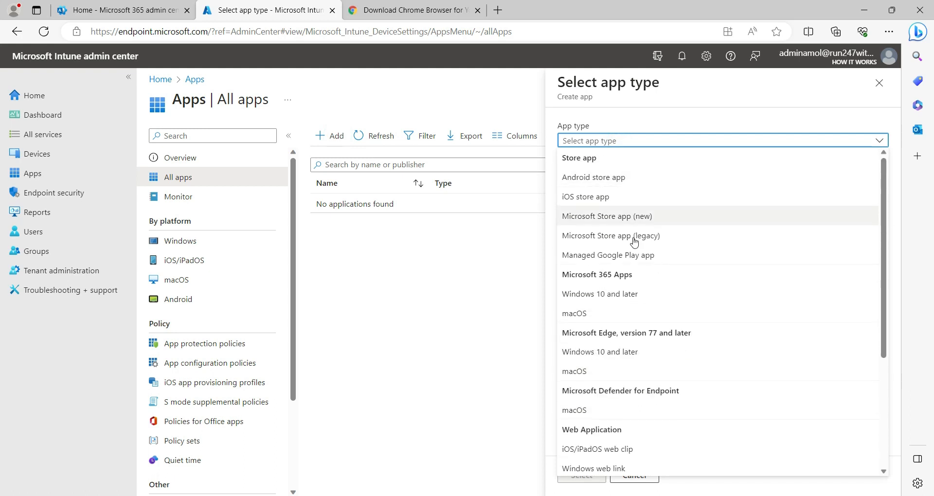
mouse_move(654, 292)
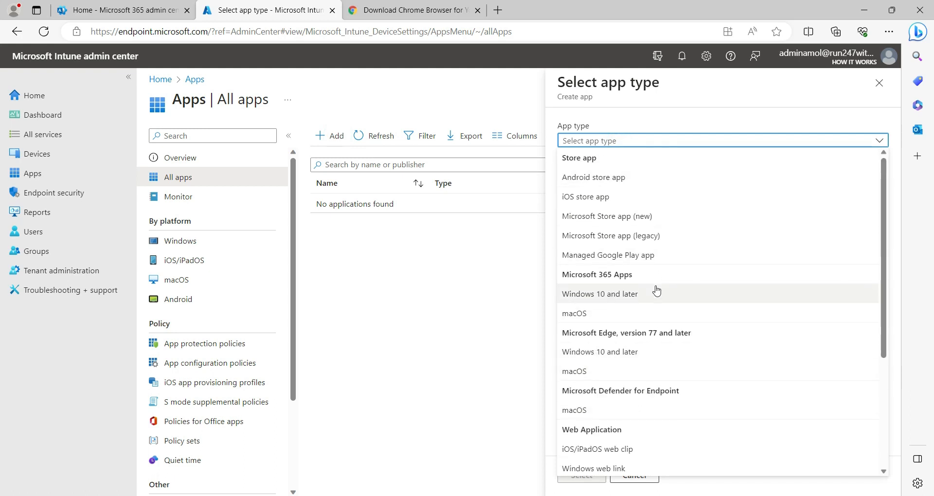
scroll("down", 3)
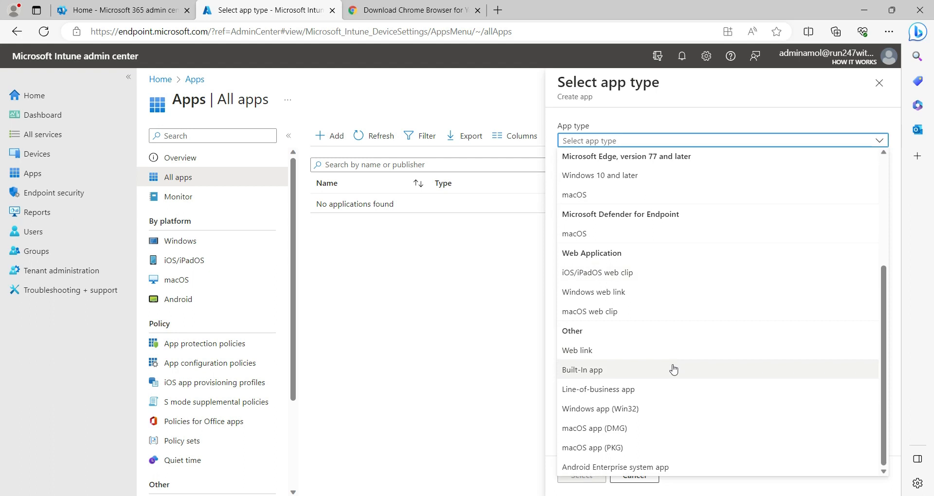
mouse_move(667, 389)
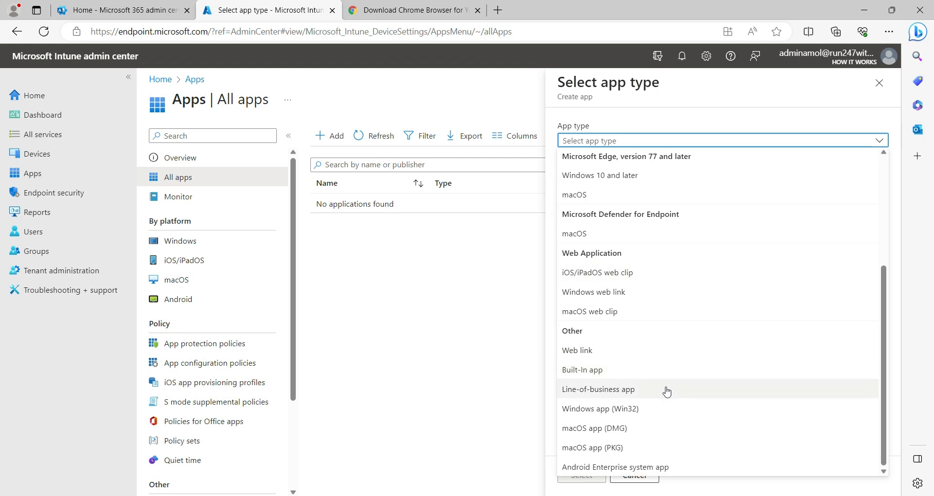
mouse_move(666, 428)
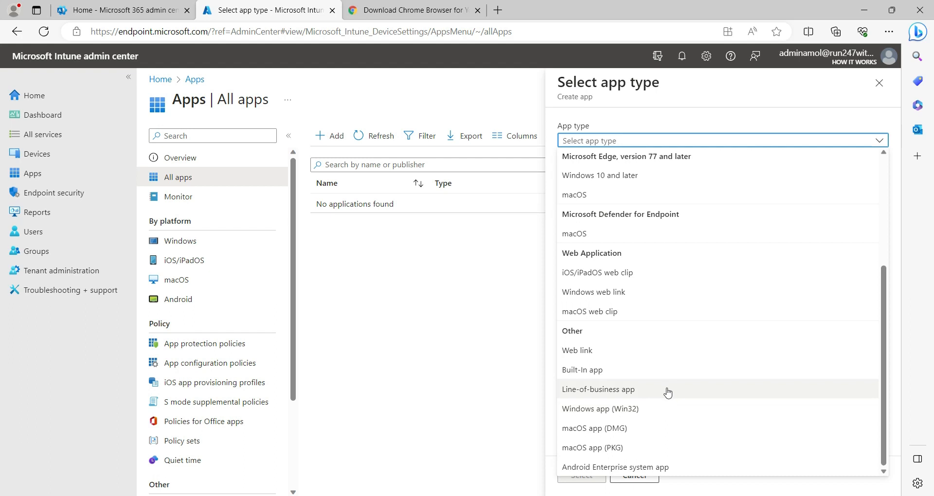
mouse_move(607, 403)
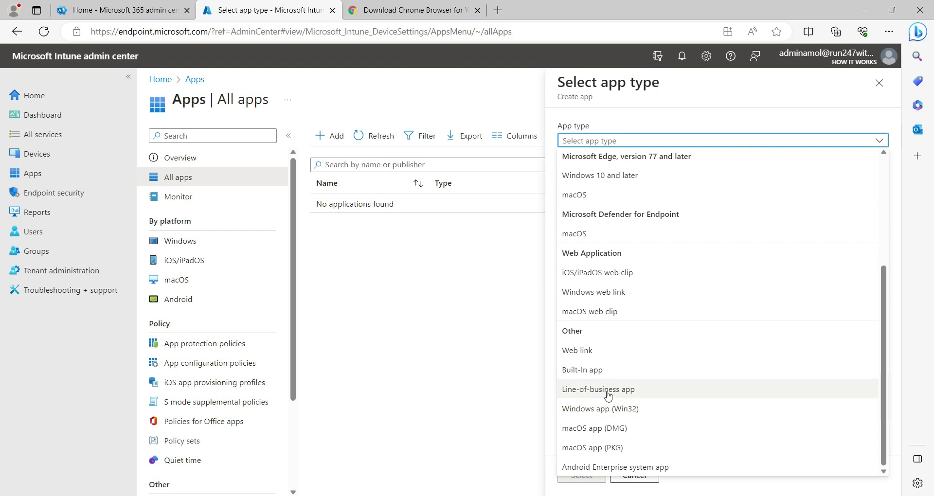
mouse_move(604, 397)
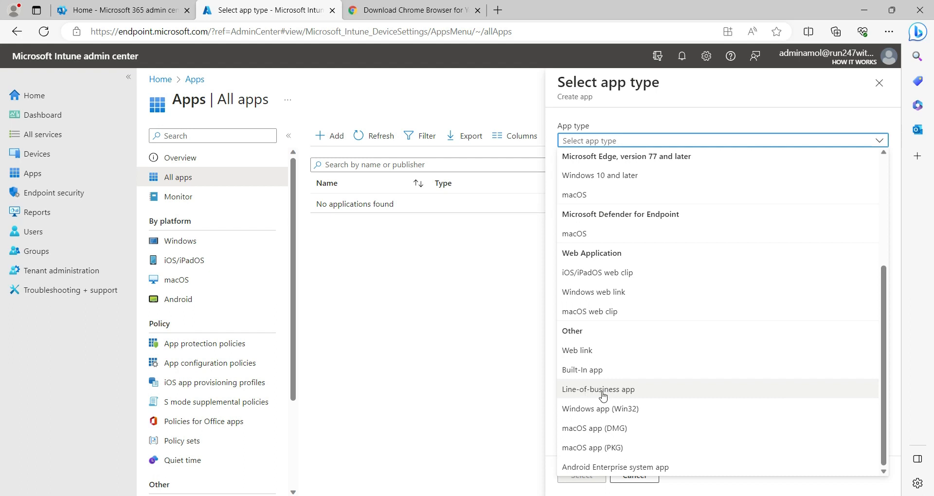
left_click(599, 389)
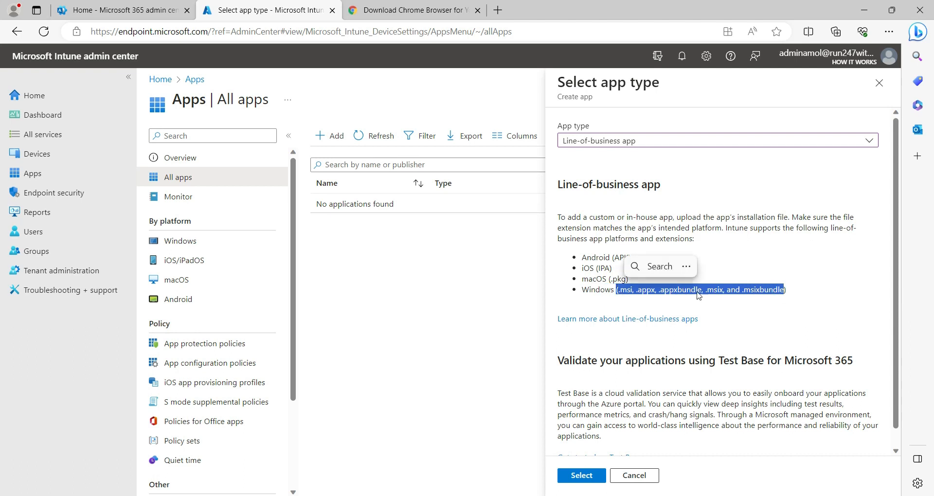
mouse_move(731, 297)
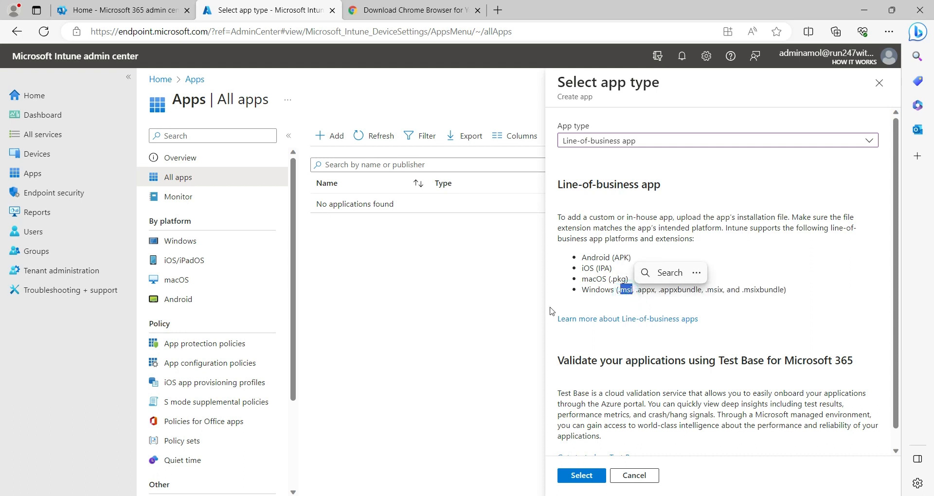
Confirm the Line-of-business app type to reach the App information step.
left_click(581, 476)
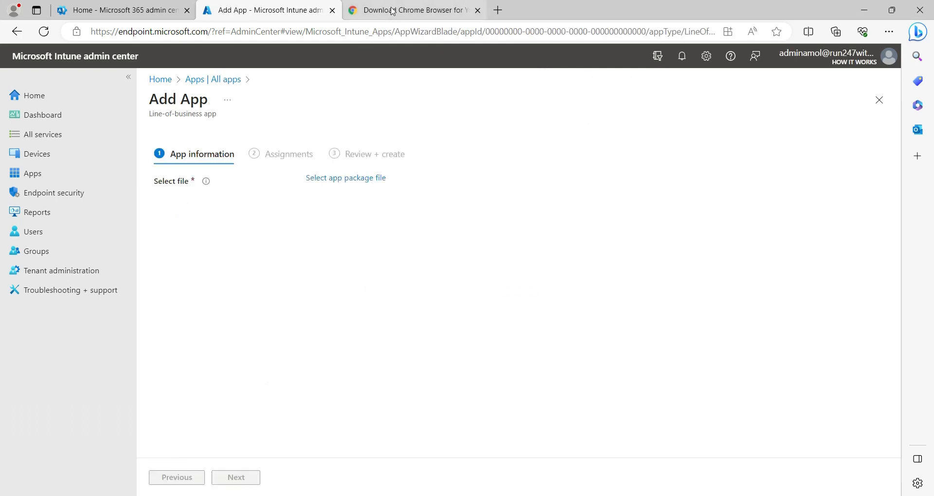
mouse_move(413, 9)
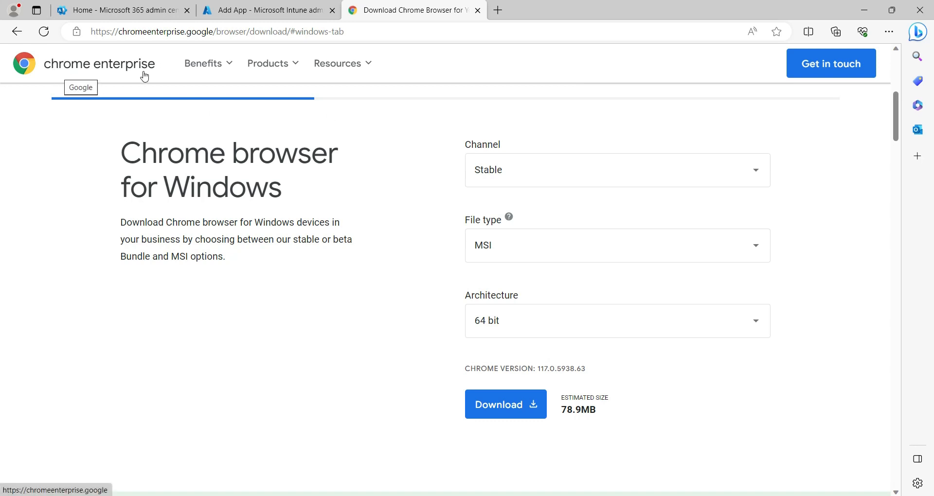
mouse_move(259, 289)
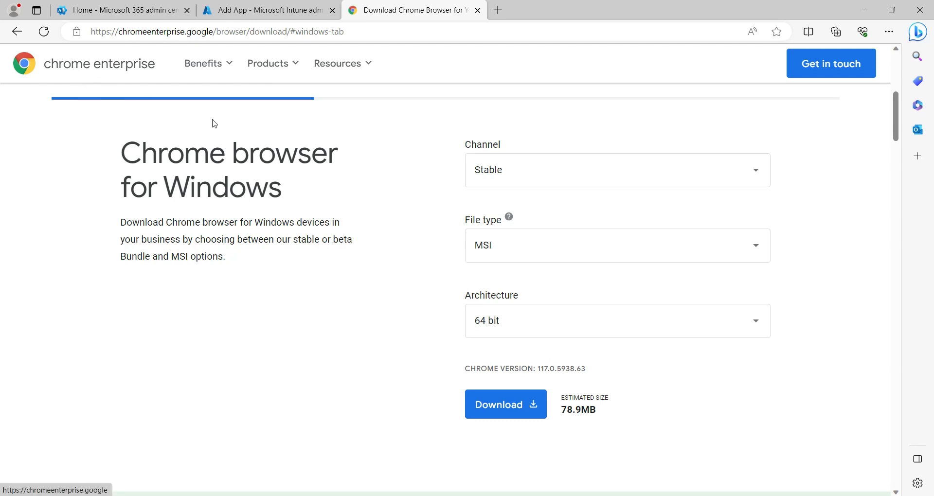
mouse_move(213, 214)
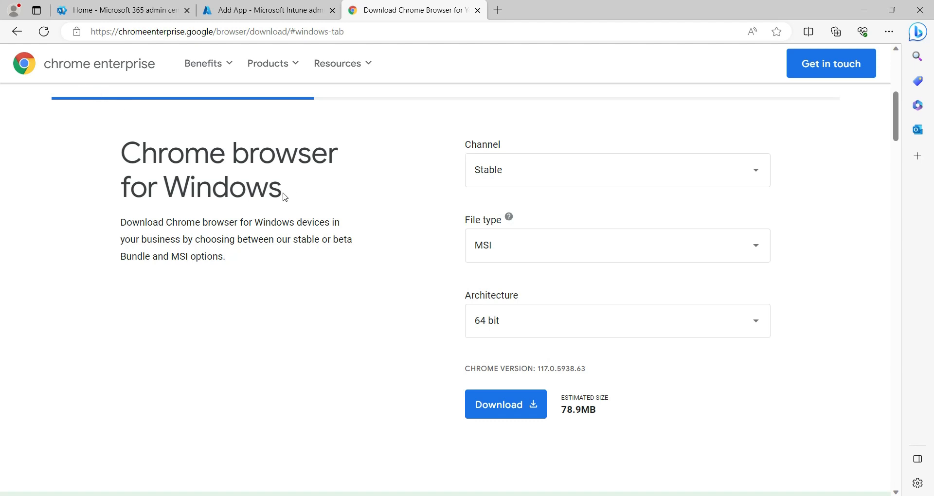
mouse_move(347, 259)
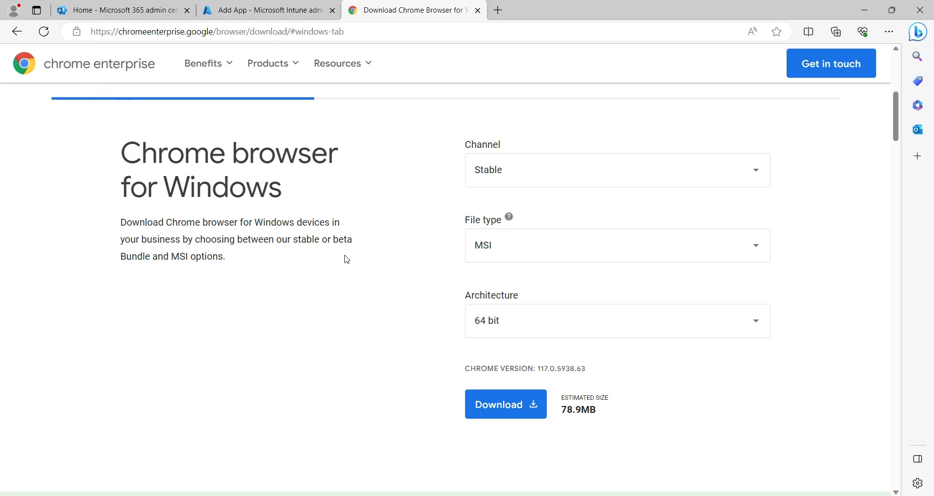
mouse_move(333, 270)
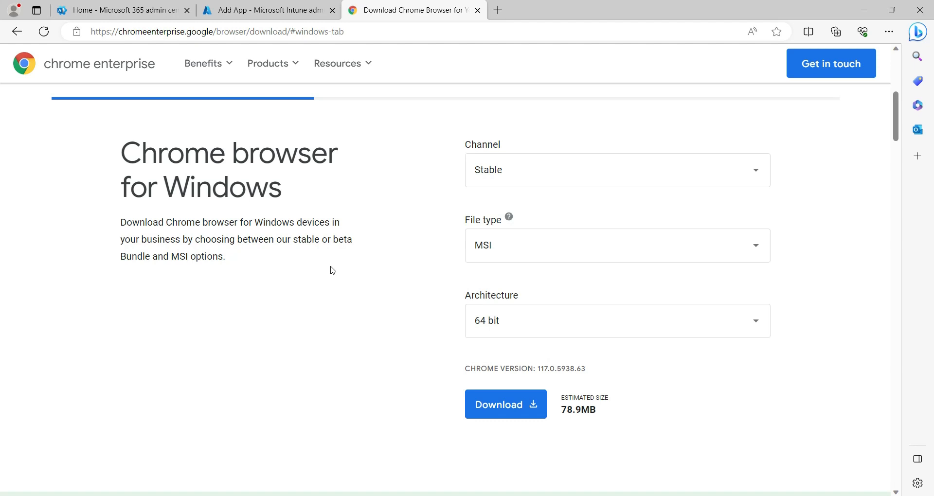
mouse_move(525, 209)
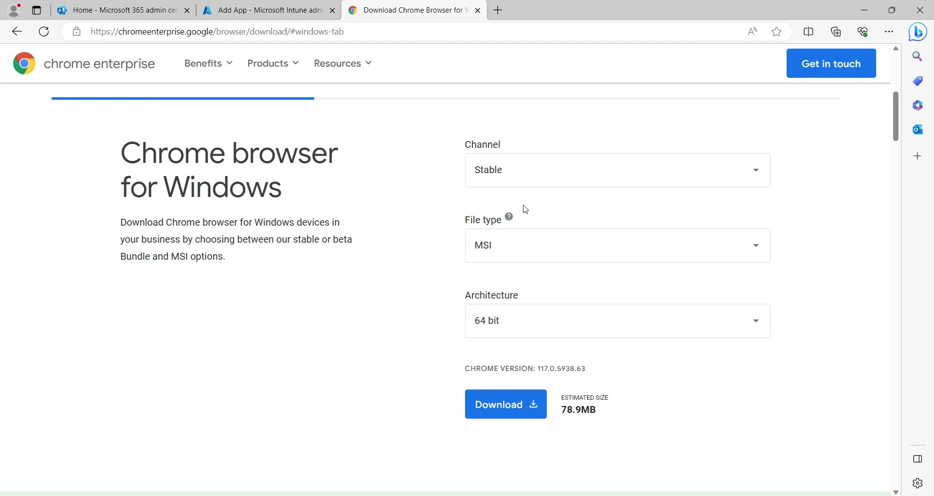
Review the Chrome Enterprise download settings: Stable channel, MSI file type, 64-bit architecture.
scroll("up", 3)
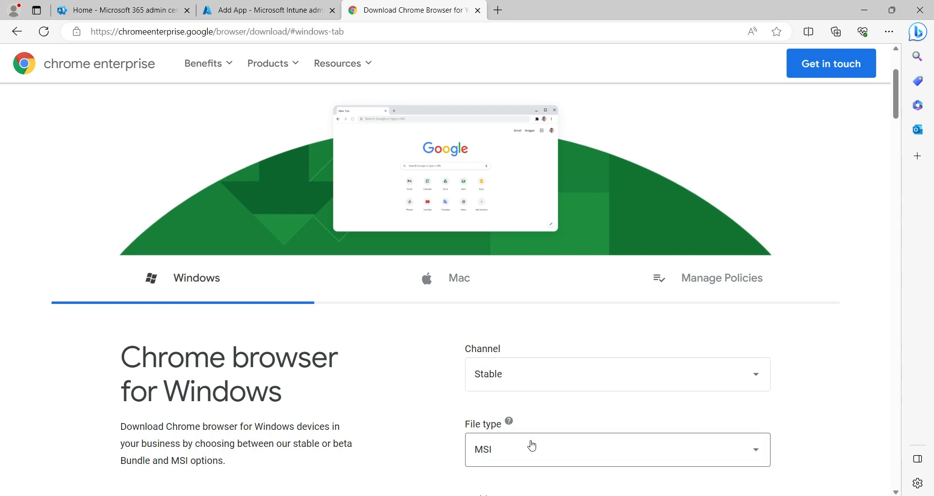
scroll("down", 3)
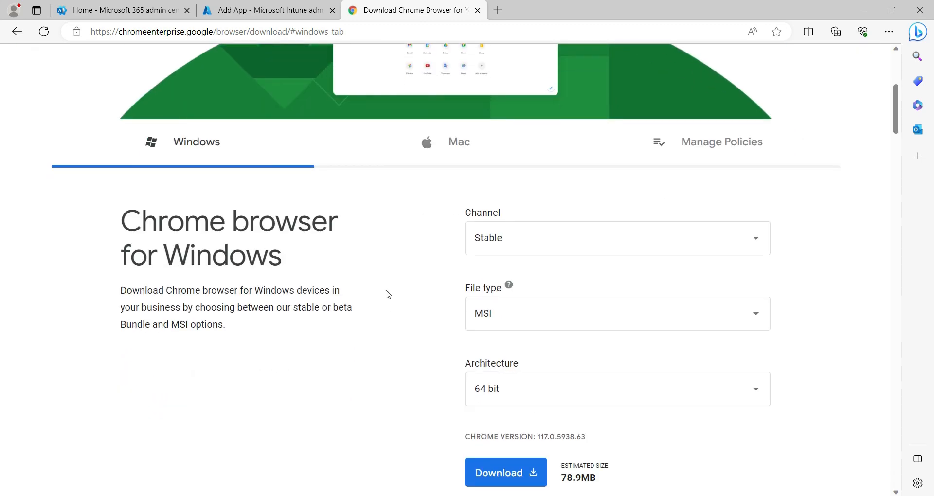
scroll("up", 3)
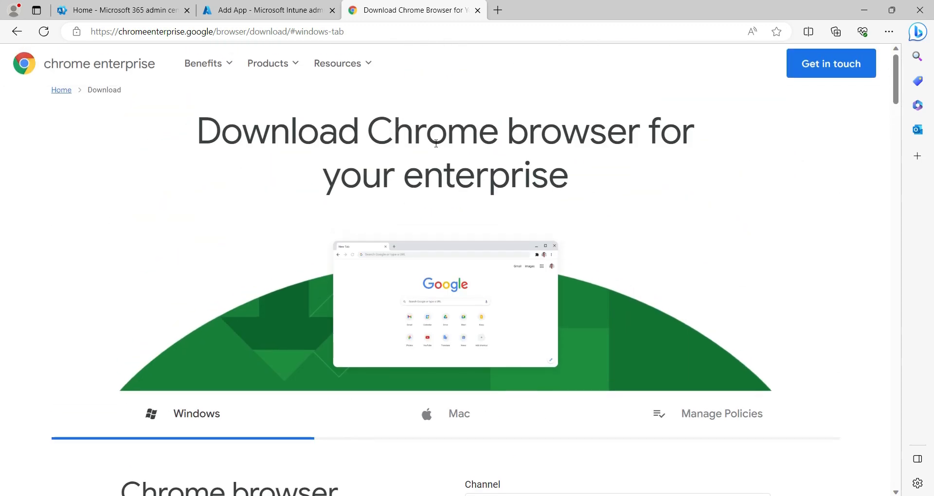
mouse_move(381, 386)
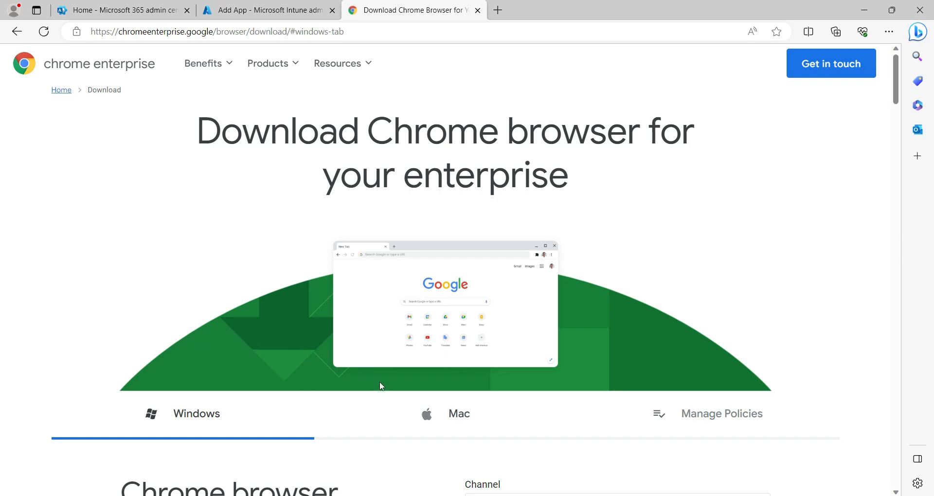
scroll("down", 3)
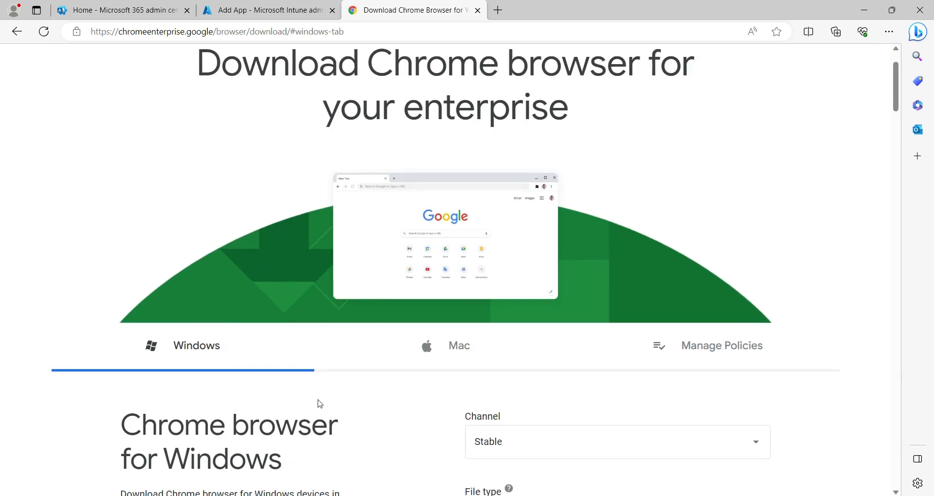
scroll("down", 3)
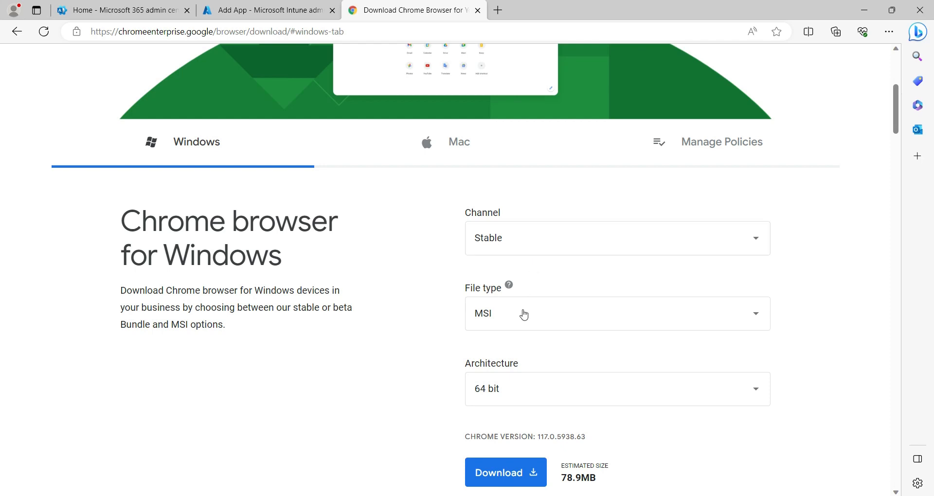
mouse_move(516, 464)
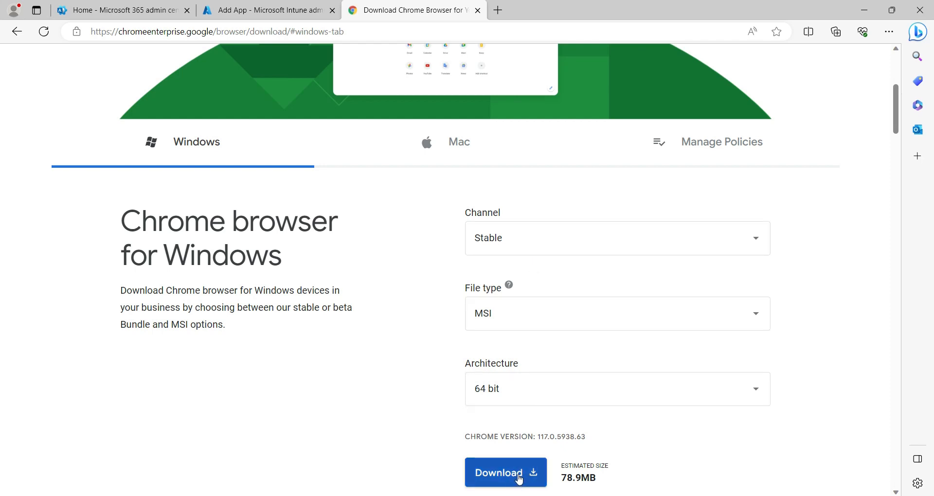
Download the 64-bit Stable Chrome Enterprise MSI, accepting the terms.
left_click(505, 473)
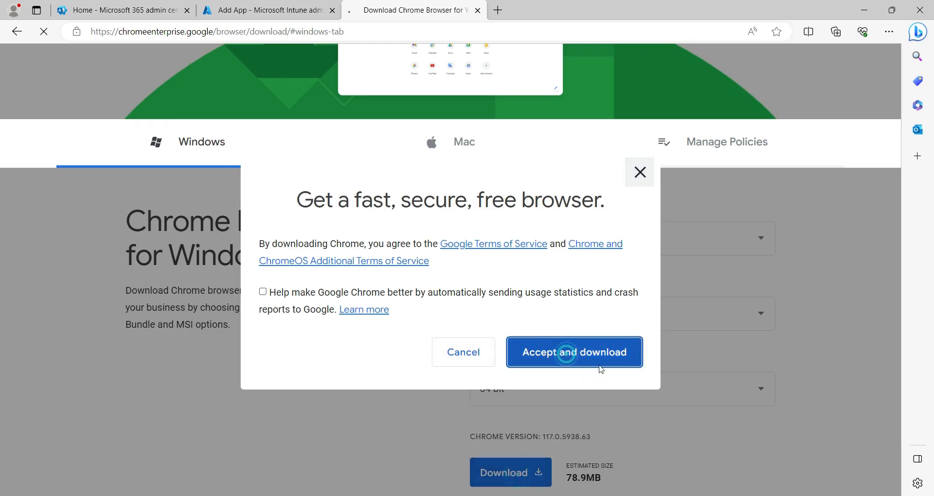
left_click(573, 352)
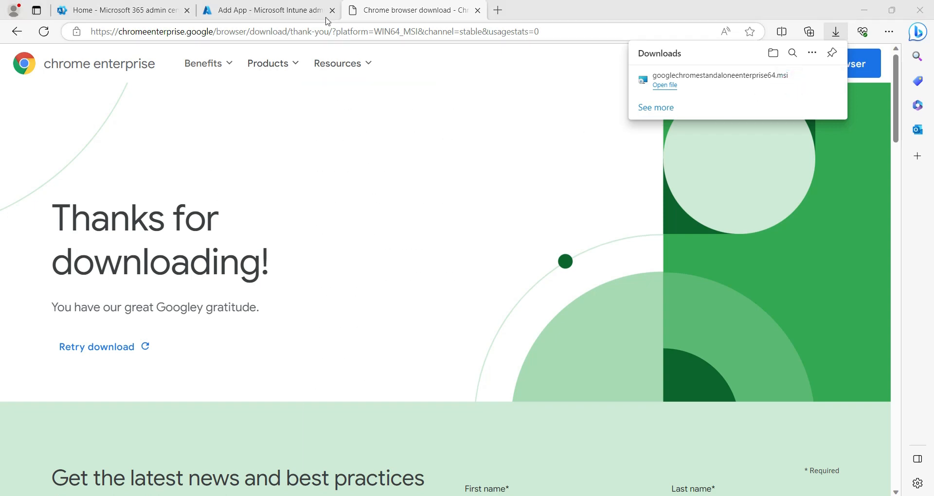
Load the Chrome MSI package into the Intune wizard and name the app 'Google Chrome'.
left_click(265, 10)
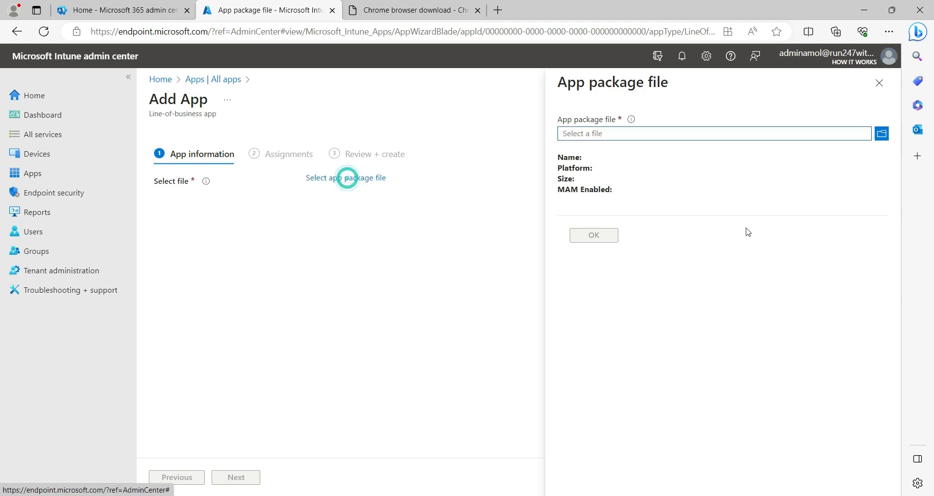
left_click(594, 234)
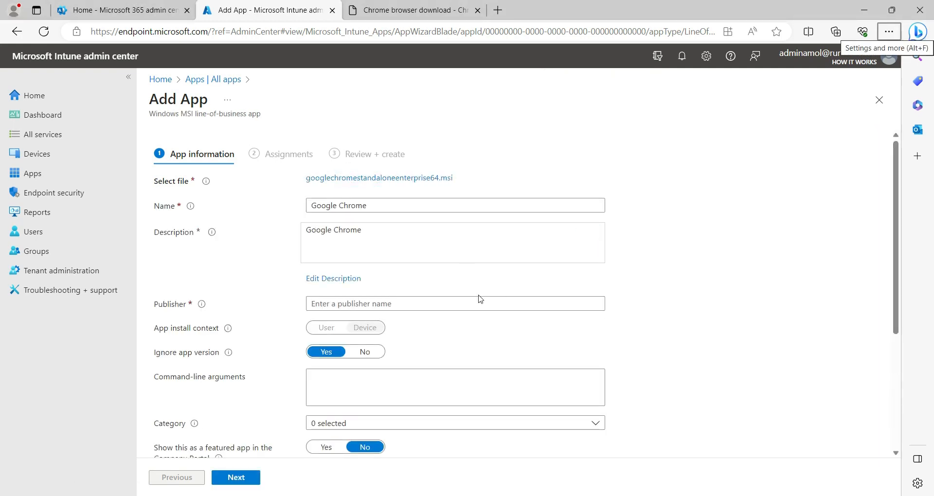
mouse_move(378, 239)
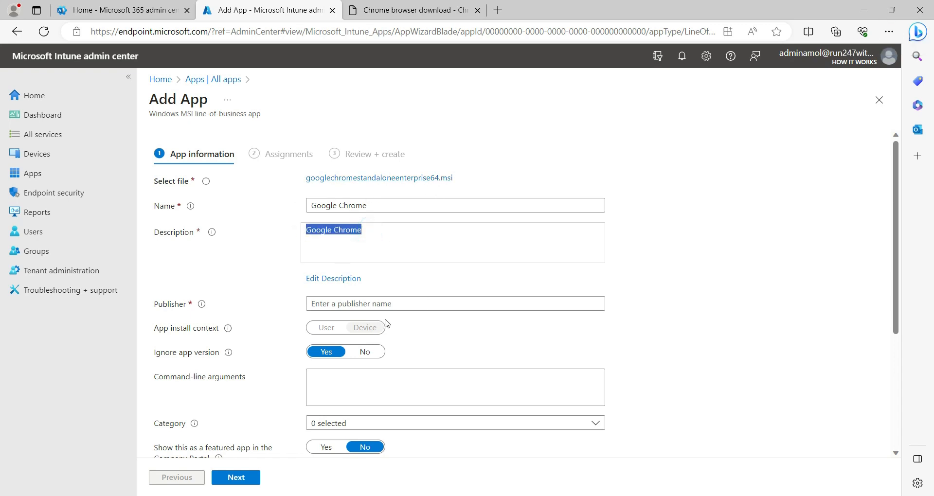
type("Google Chrome")
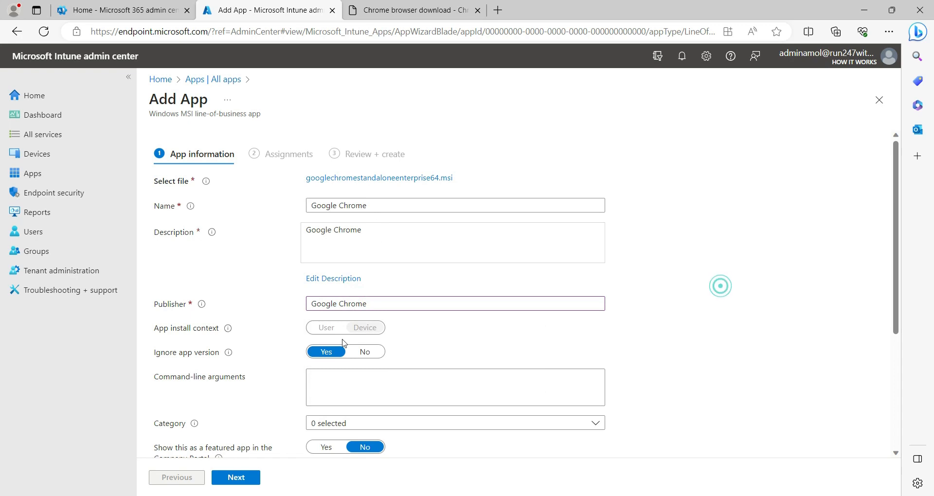
mouse_move(182, 368)
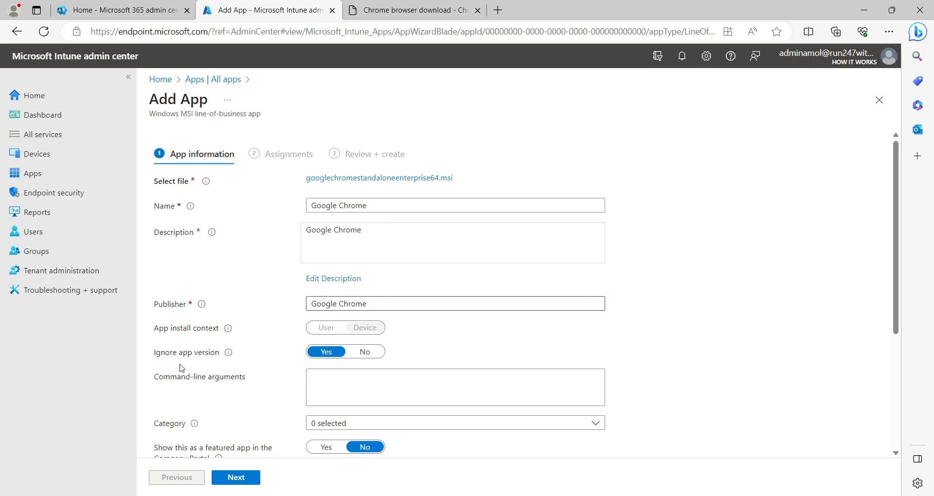
Attach Chrome.jpeg as the app logo and advance to Assignments.
scroll("down", 3)
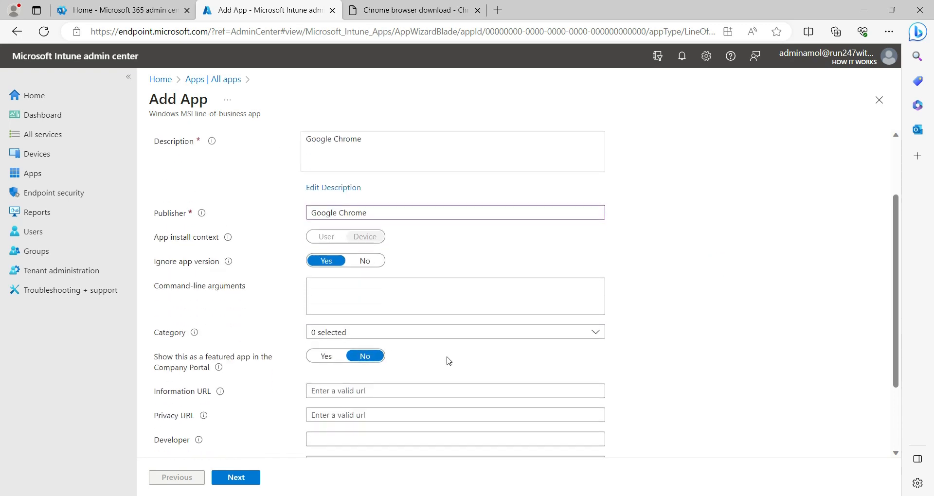
scroll("down", 3)
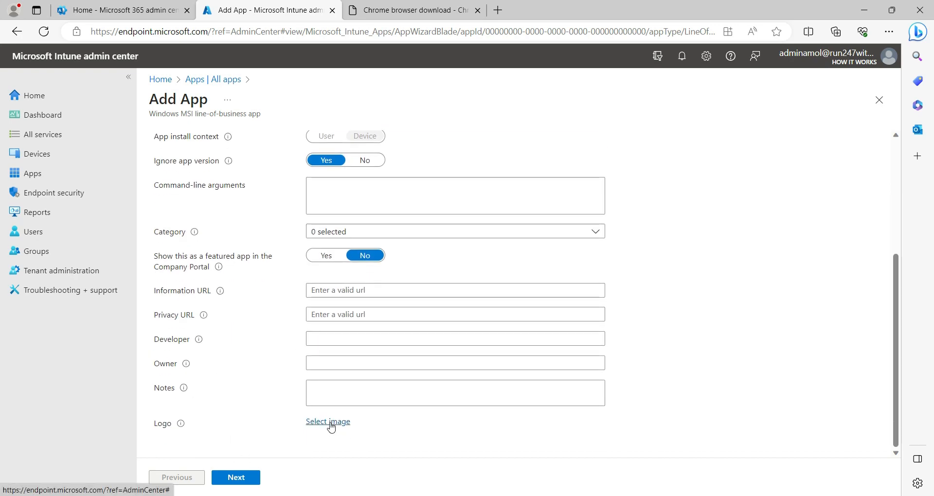
mouse_move(321, 428)
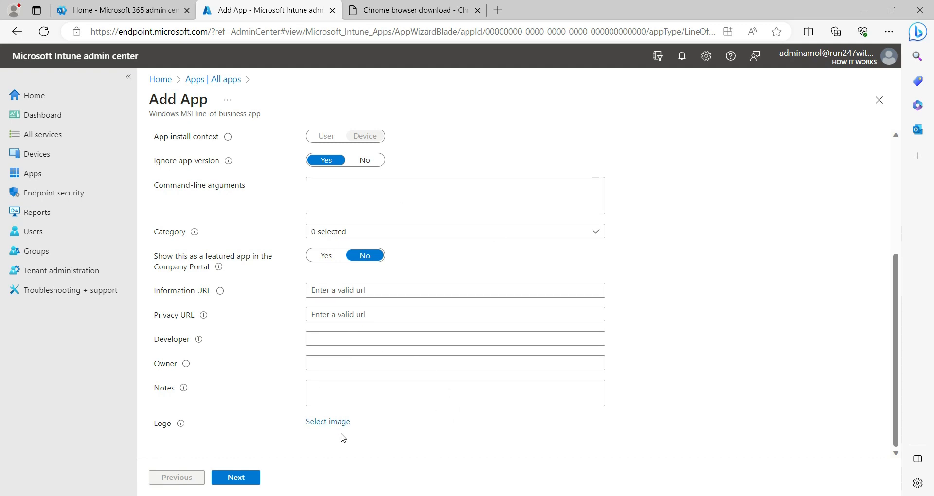
left_click(328, 421)
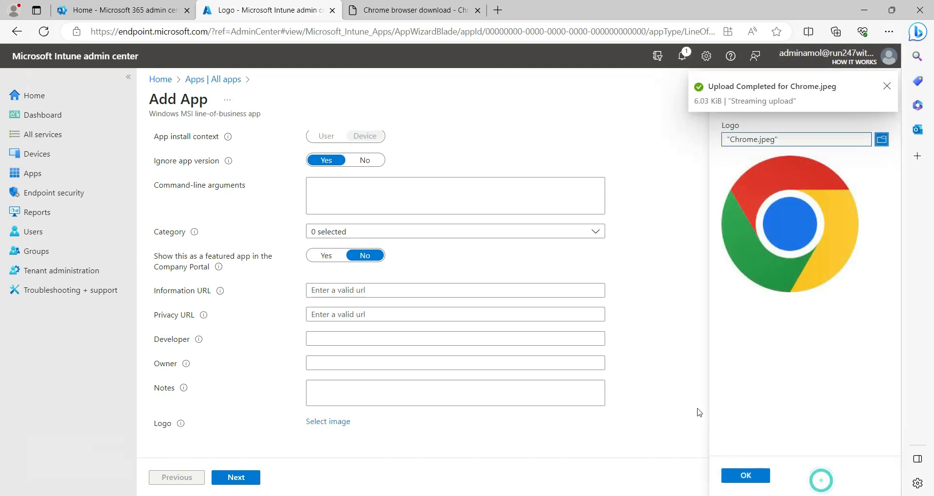
left_click(746, 476)
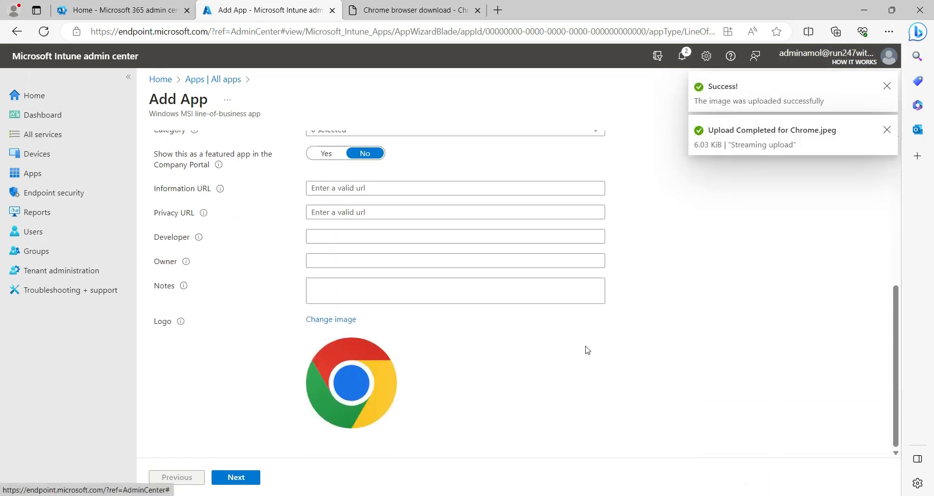
left_click(236, 477)
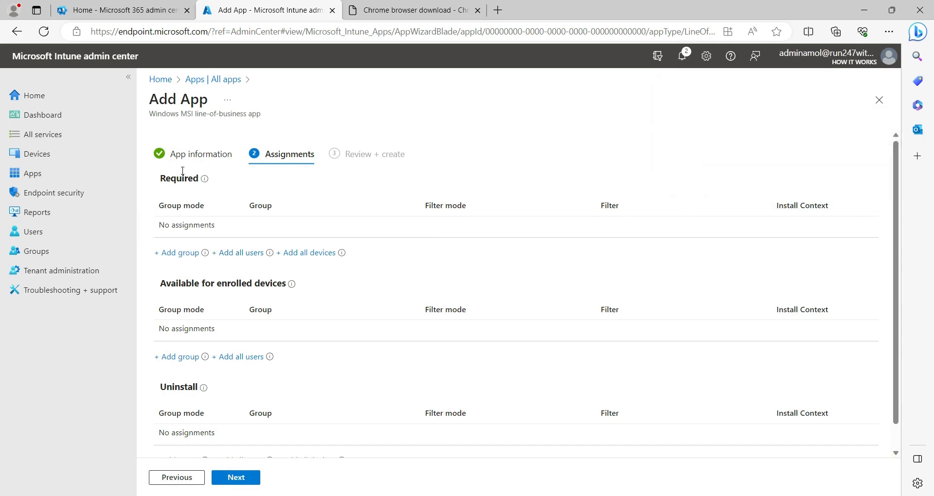
mouse_move(264, 224)
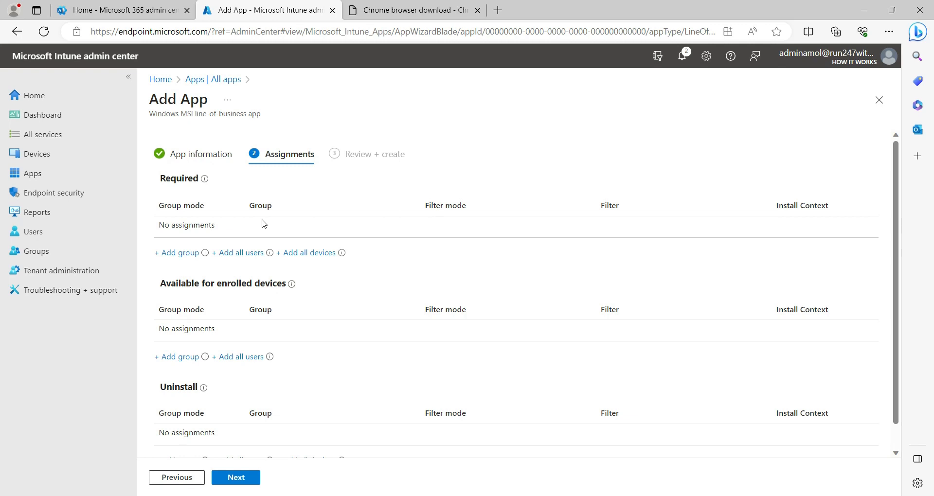
mouse_move(385, 232)
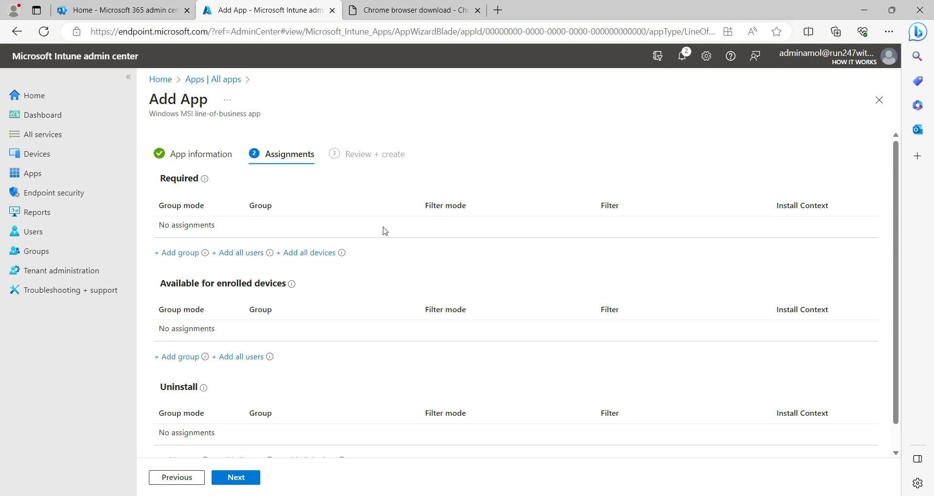
mouse_move(267, 259)
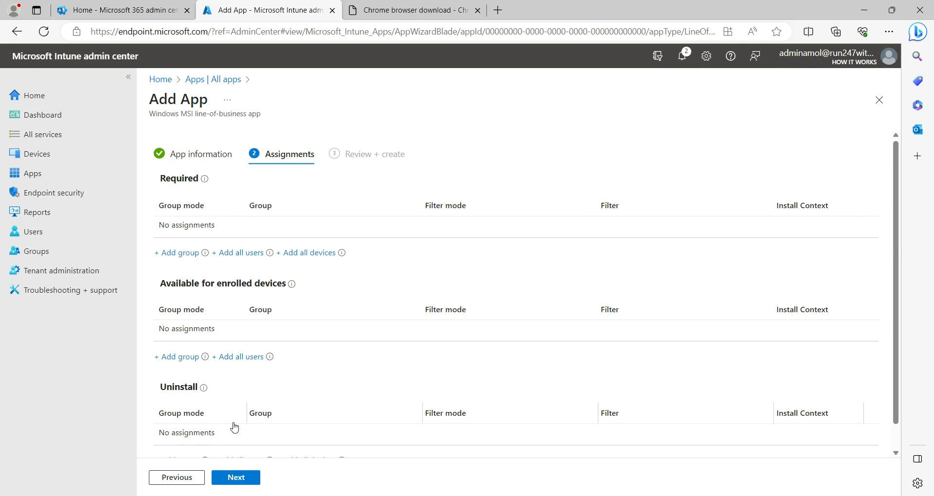
mouse_move(747, 198)
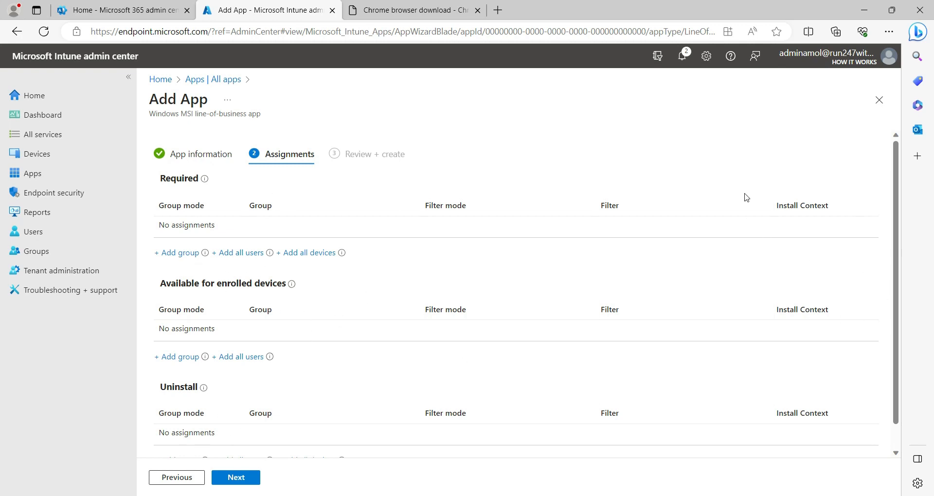
mouse_move(318, 266)
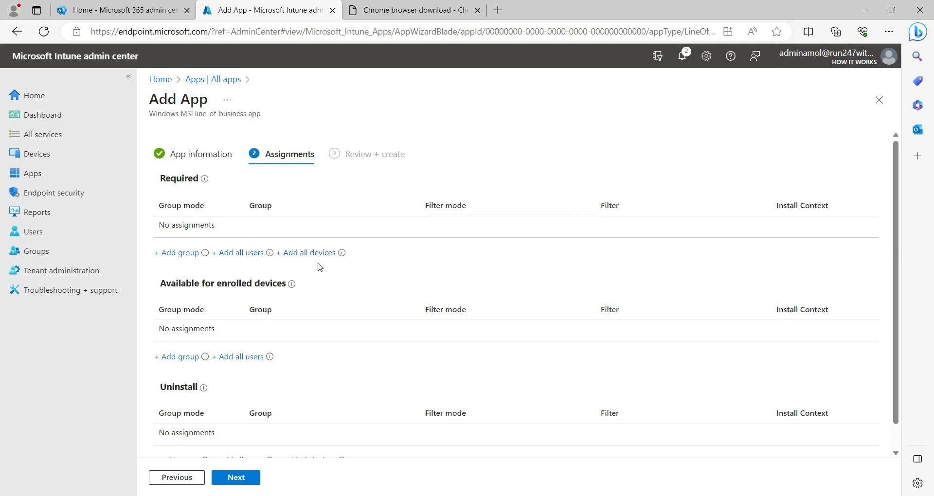
mouse_move(233, 275)
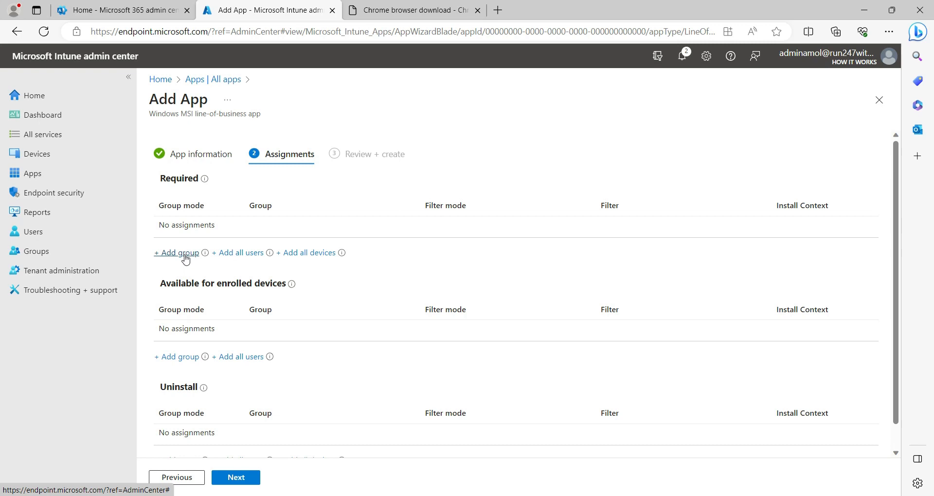
mouse_move(238, 253)
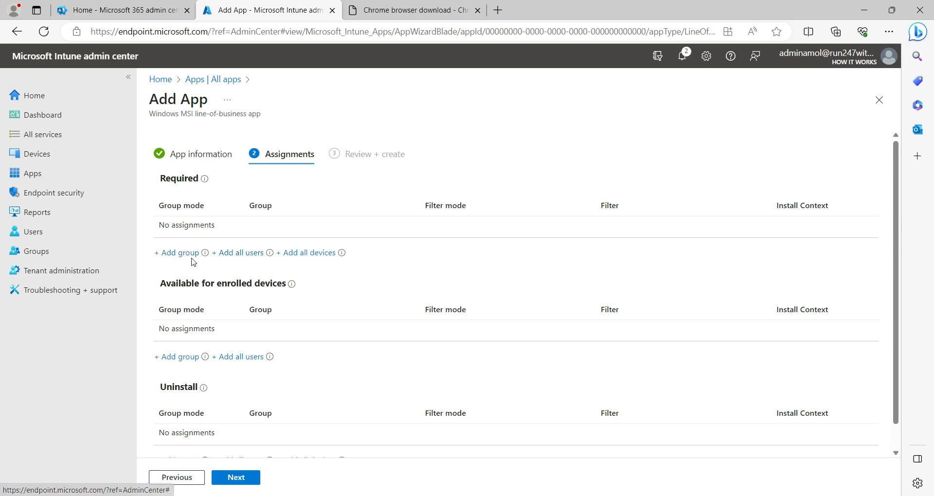
mouse_move(306, 253)
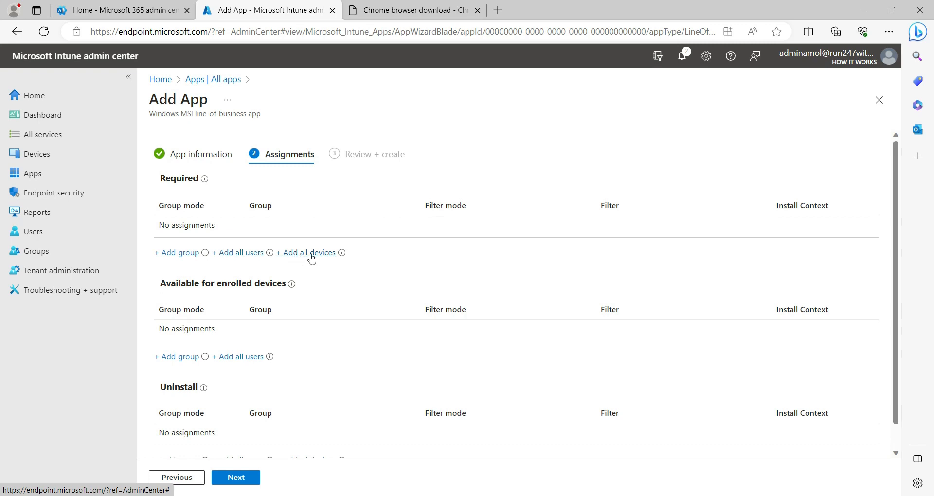
mouse_move(308, 259)
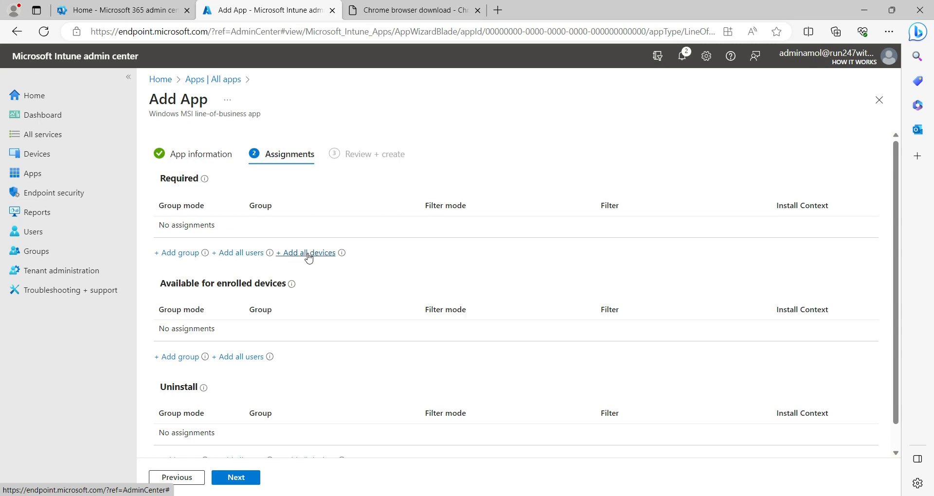
Make Google Chrome required for all devices and create the app.
left_click(305, 253)
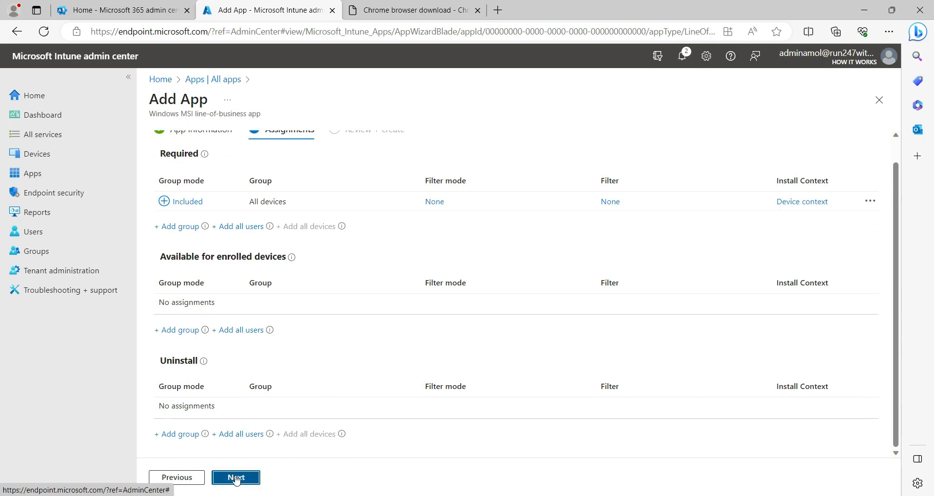
left_click(236, 477)
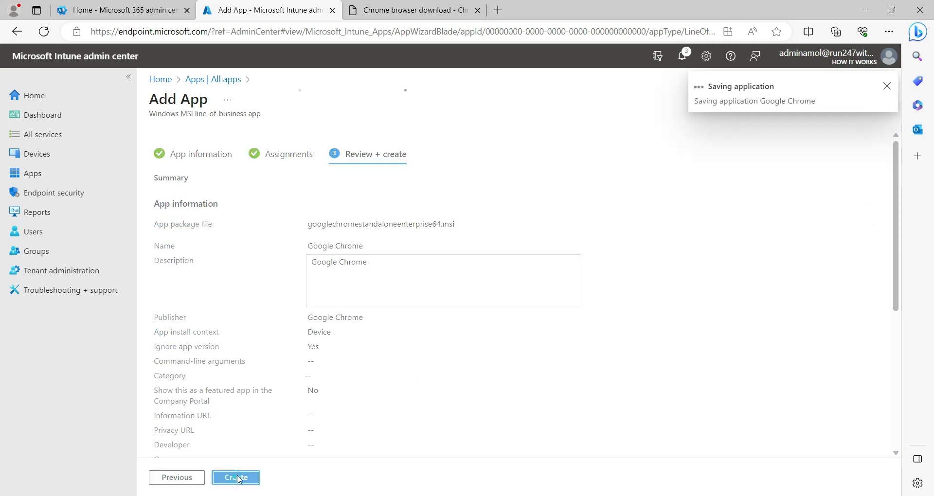
left_click(236, 477)
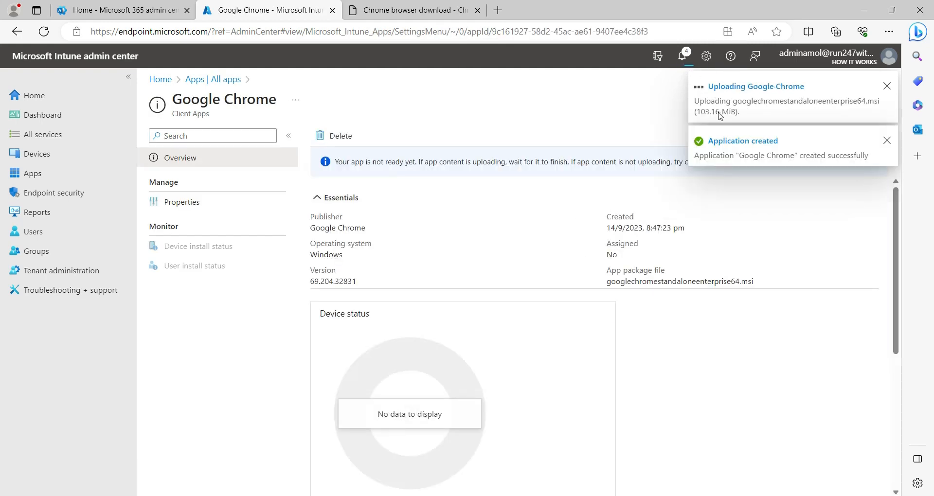
Dismiss the app-created and Chrome.jpeg upload notifications while the MSI upload continues.
left_click(683, 56)
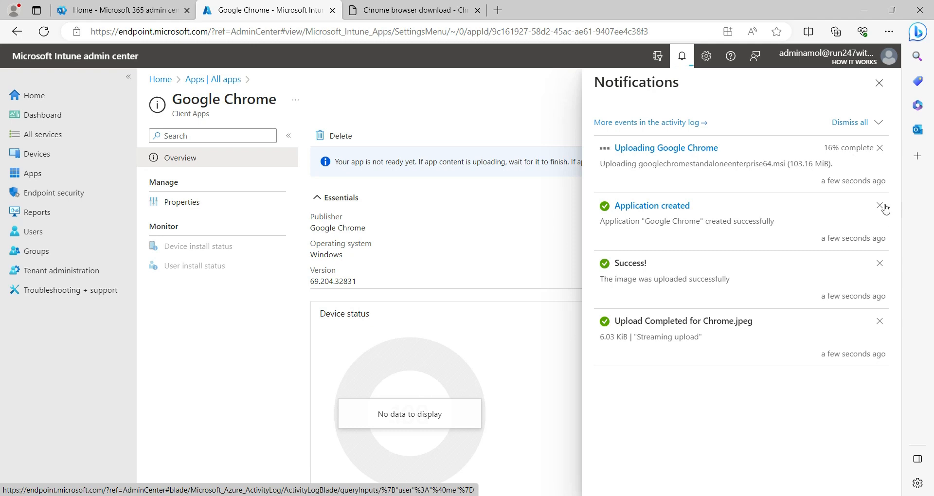
left_click(883, 205)
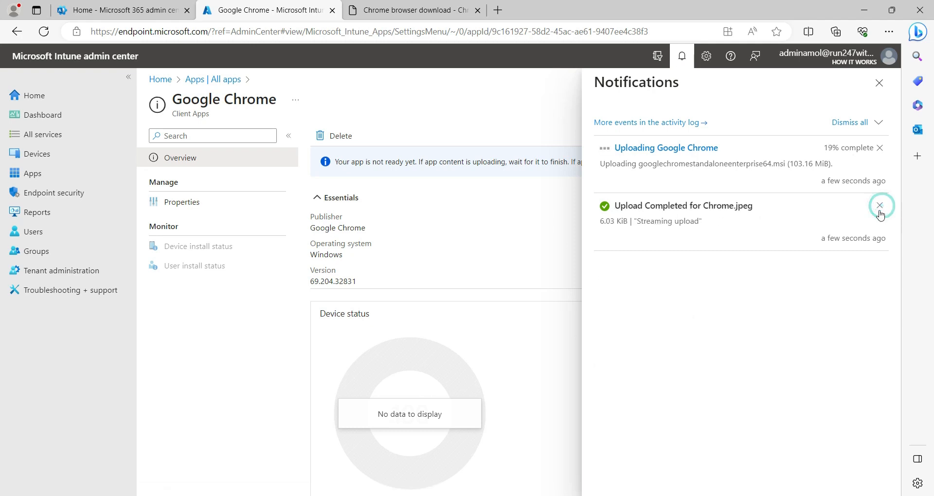
left_click(880, 205)
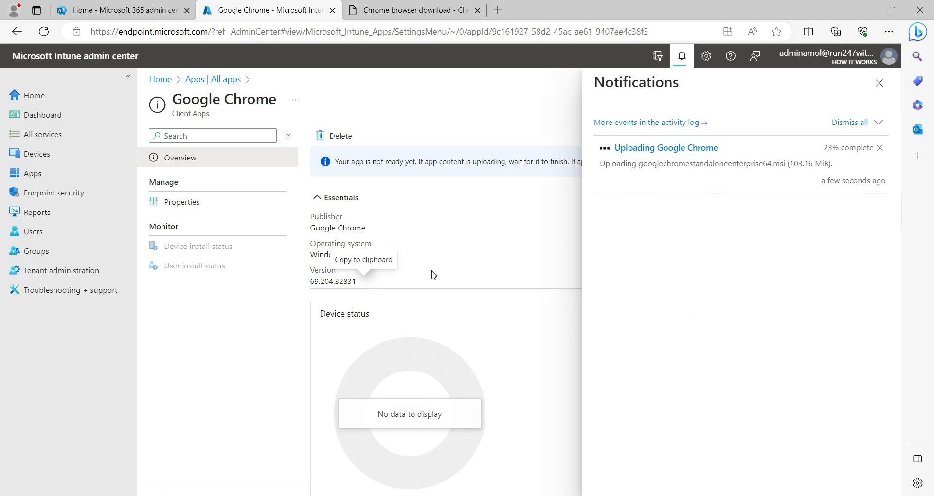
mouse_move(444, 238)
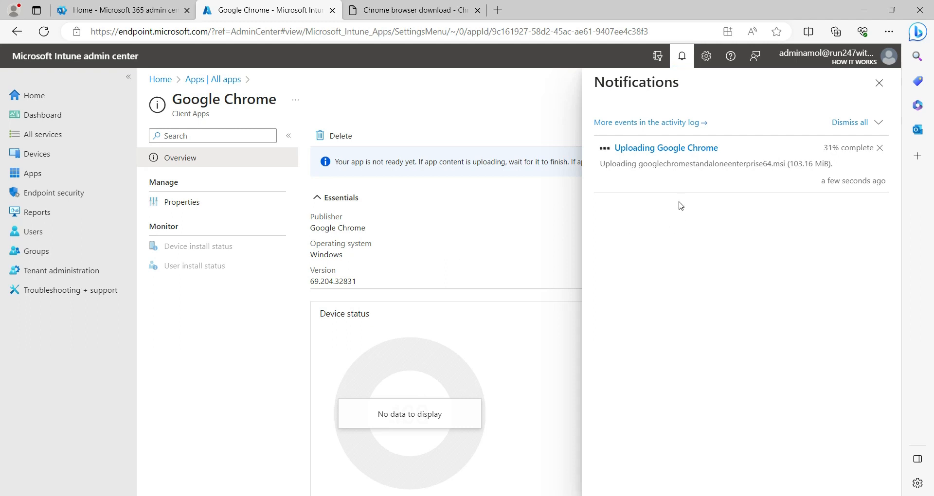
mouse_move(423, 223)
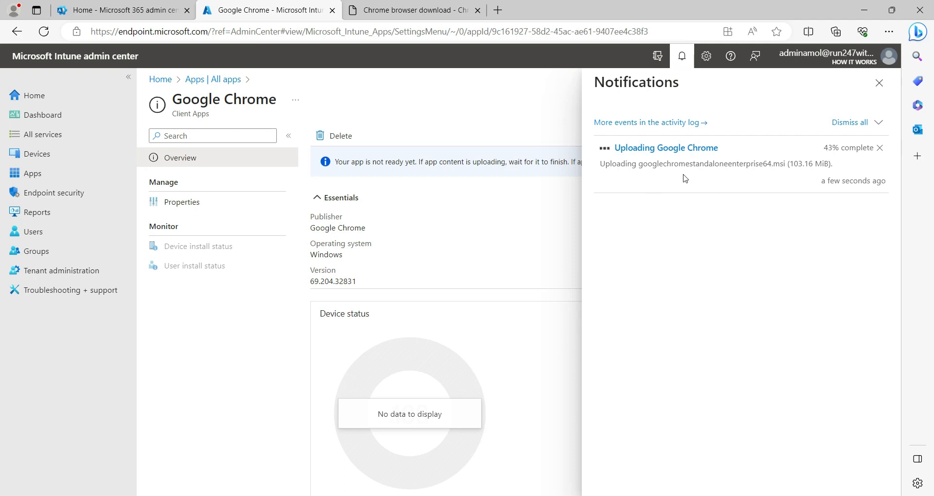
mouse_move(467, 226)
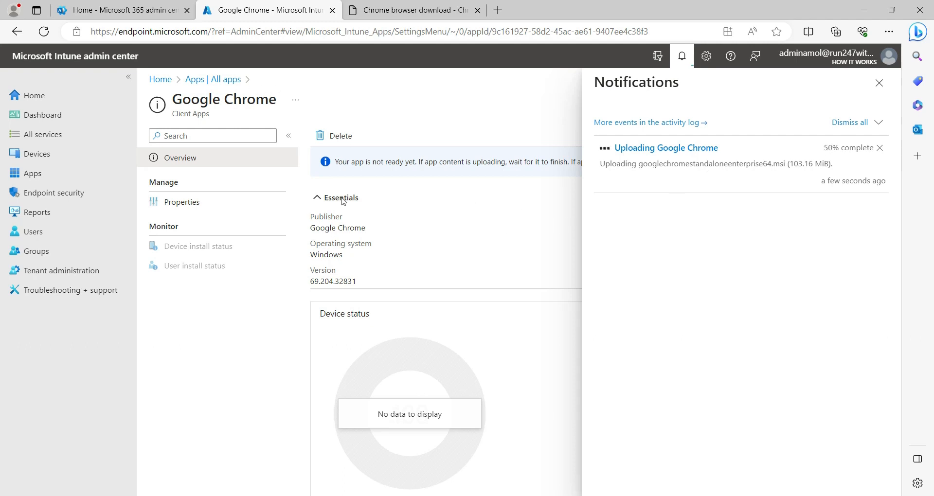
mouse_move(405, 105)
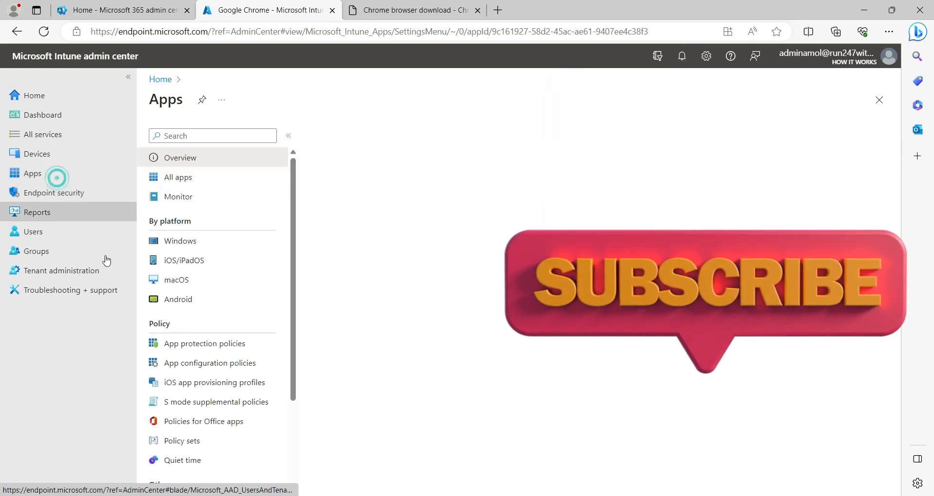
View All apps listing Google Chrome and begin adding another app with the app type list shown.
left_click(177, 177)
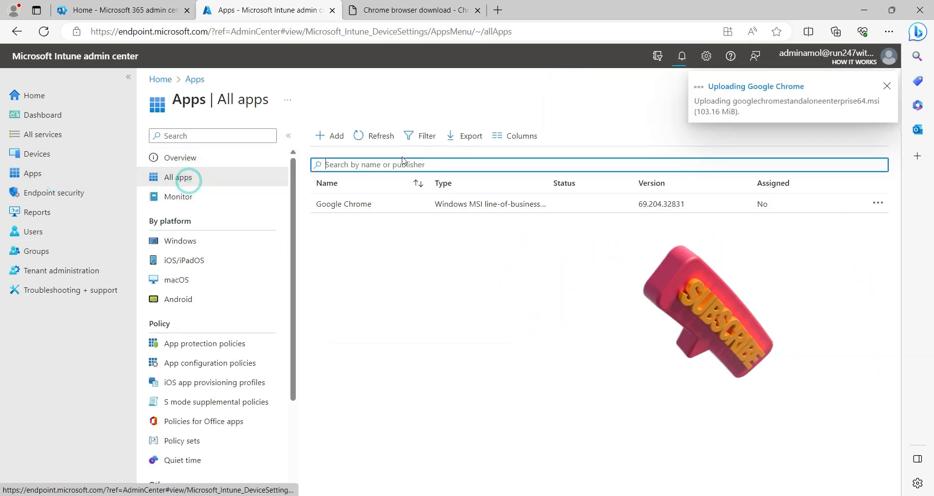
left_click(329, 136)
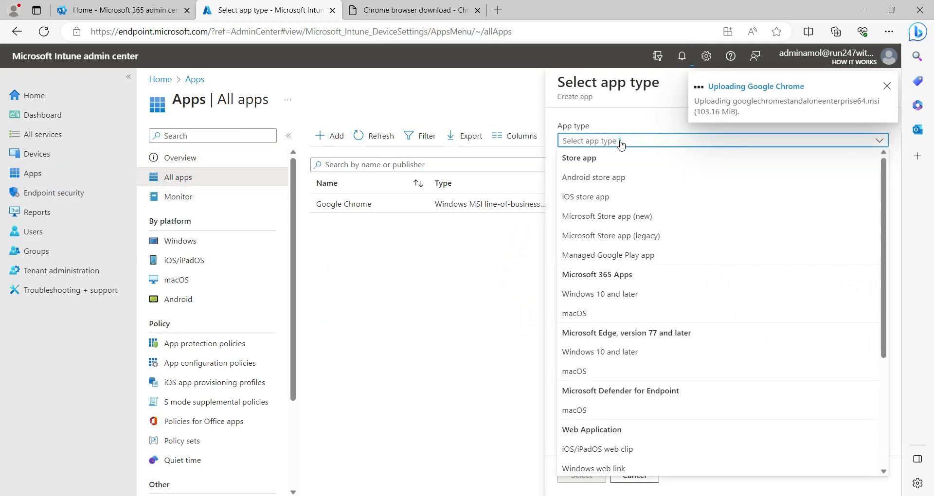
scroll("down", 3)
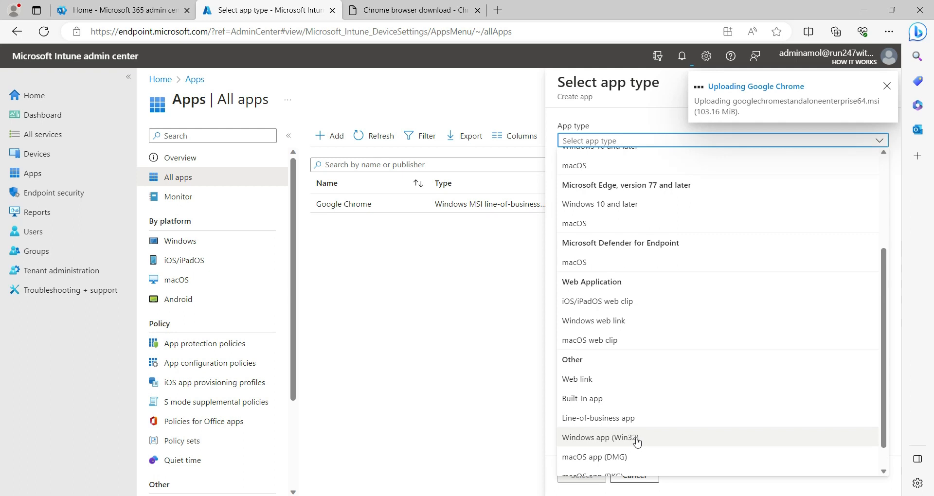
mouse_move(640, 442)
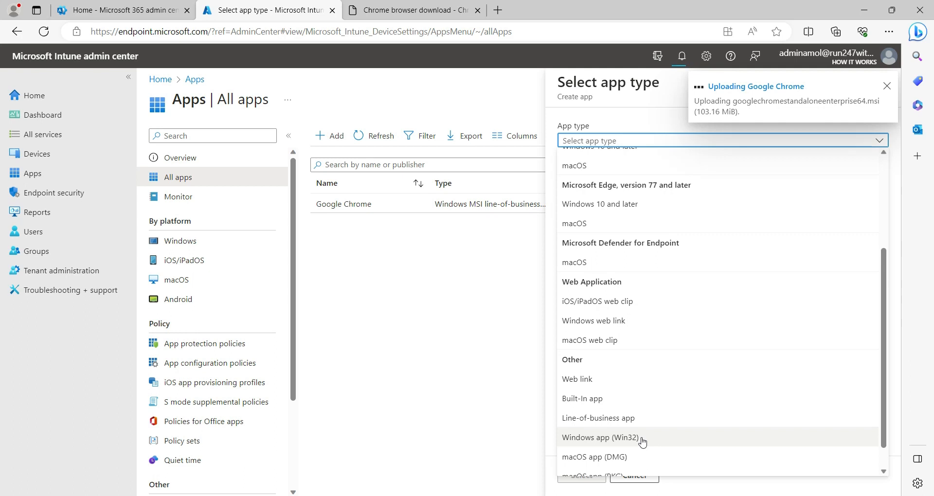
left_click(887, 85)
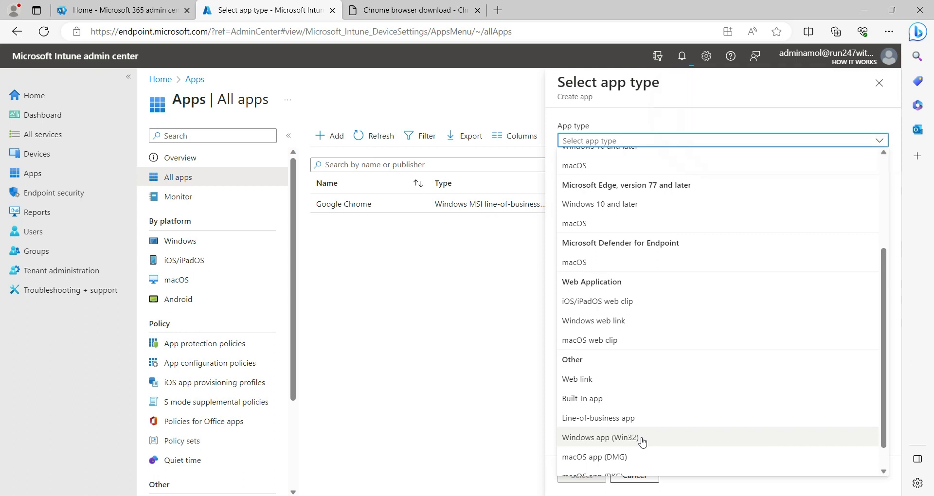